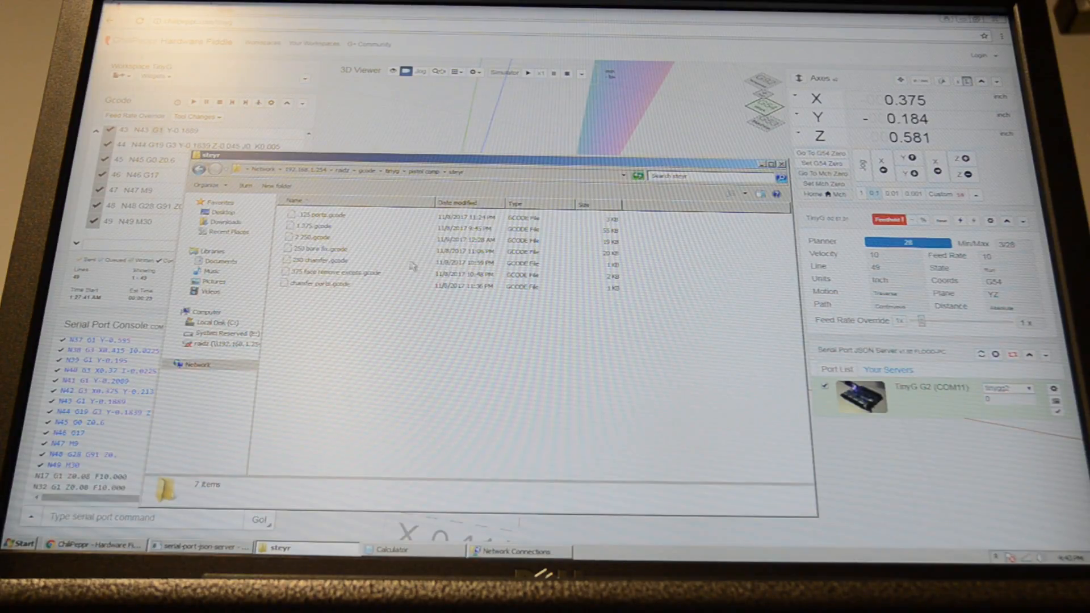
Load the facing G-code file from the tinyg folder into the Gcode widget
{"action": "left_click", "coordinate": [337, 273]}
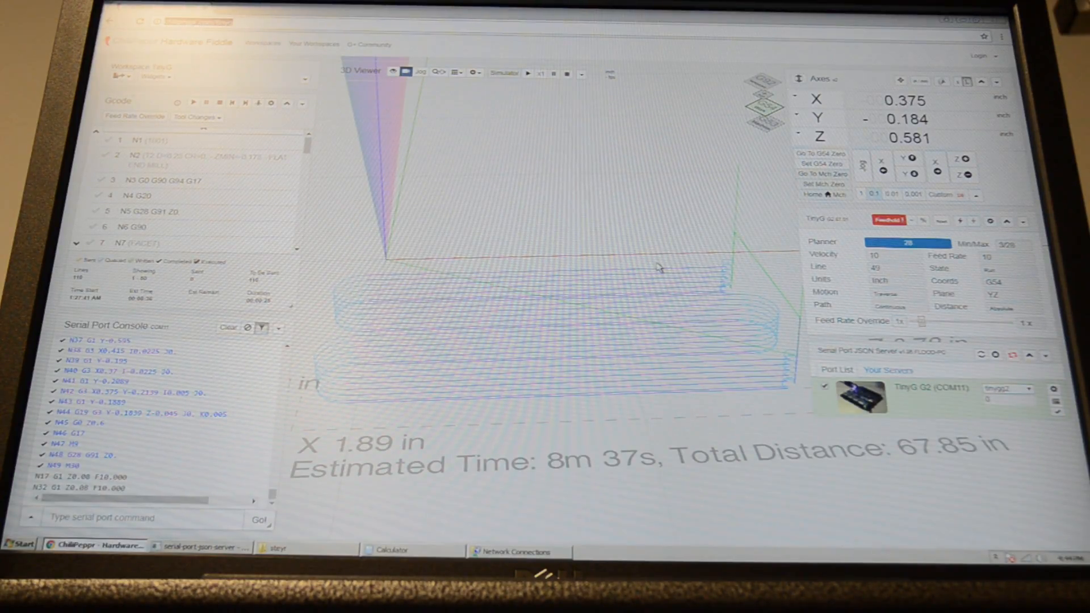
{"action": "mouse_move", "coordinate": [933, 338]}
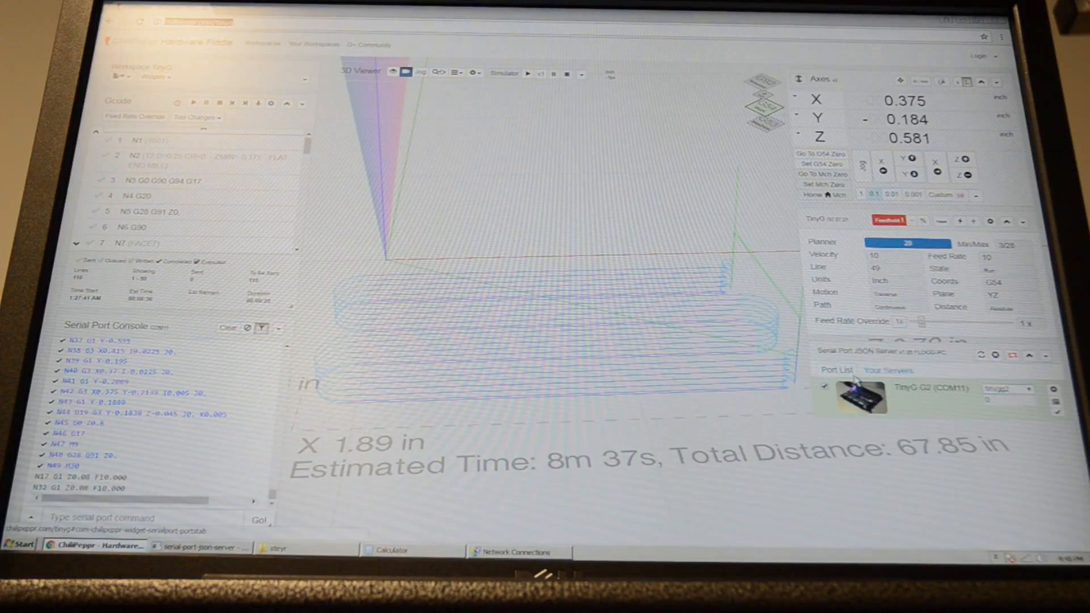
{"action": "mouse_move", "coordinate": [804, 262]}
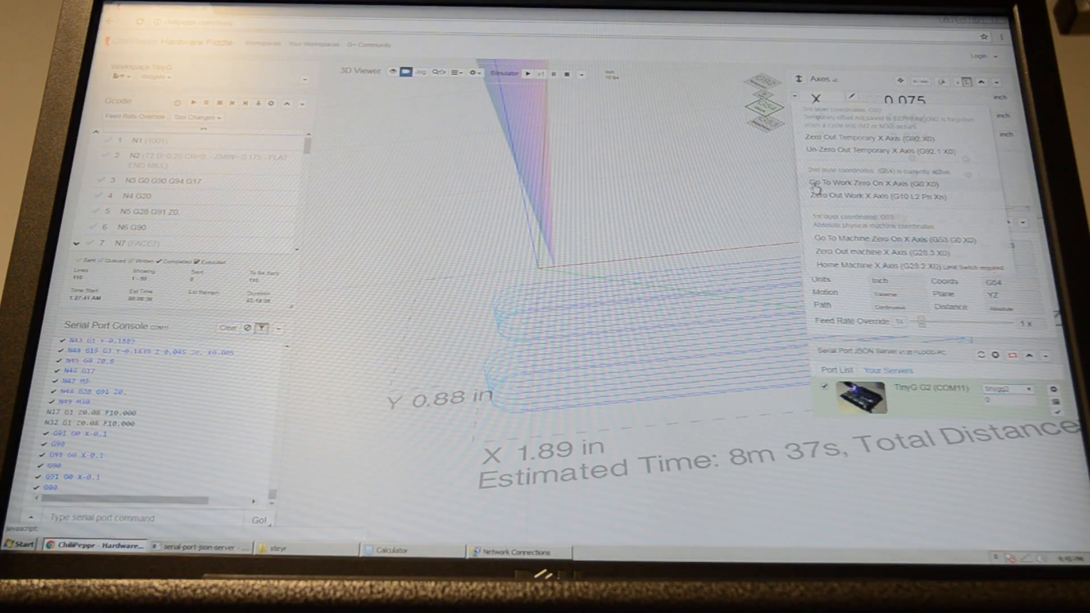
Send the tool to the X axis work zero from the X axis menu
{"action": "left_click", "coordinate": [881, 183]}
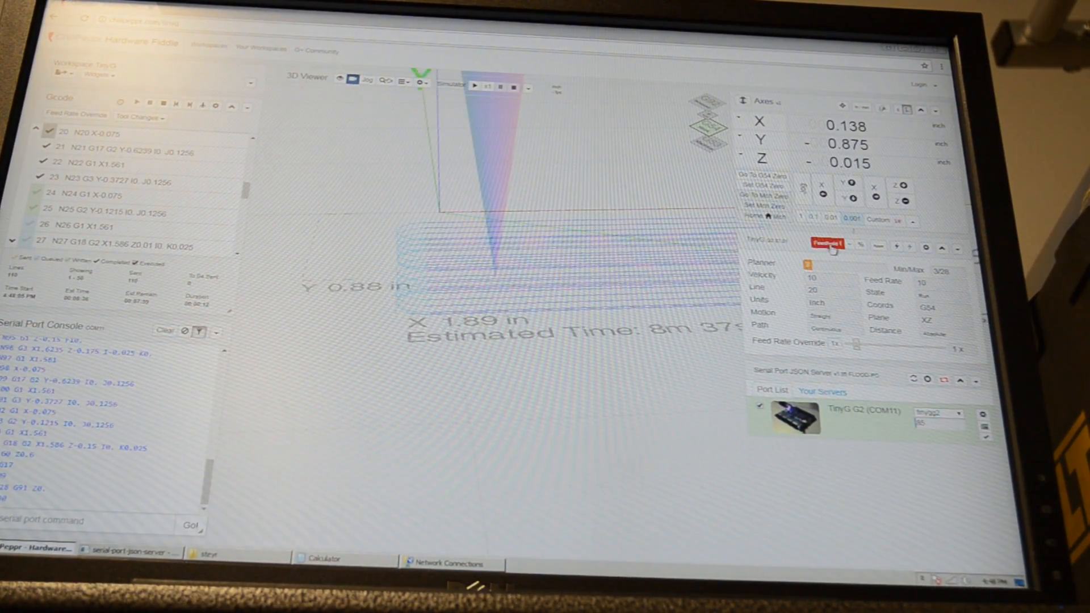
Pause the running facing job with a feed hold in the TinyG widget
{"action": "left_click", "coordinate": [827, 243]}
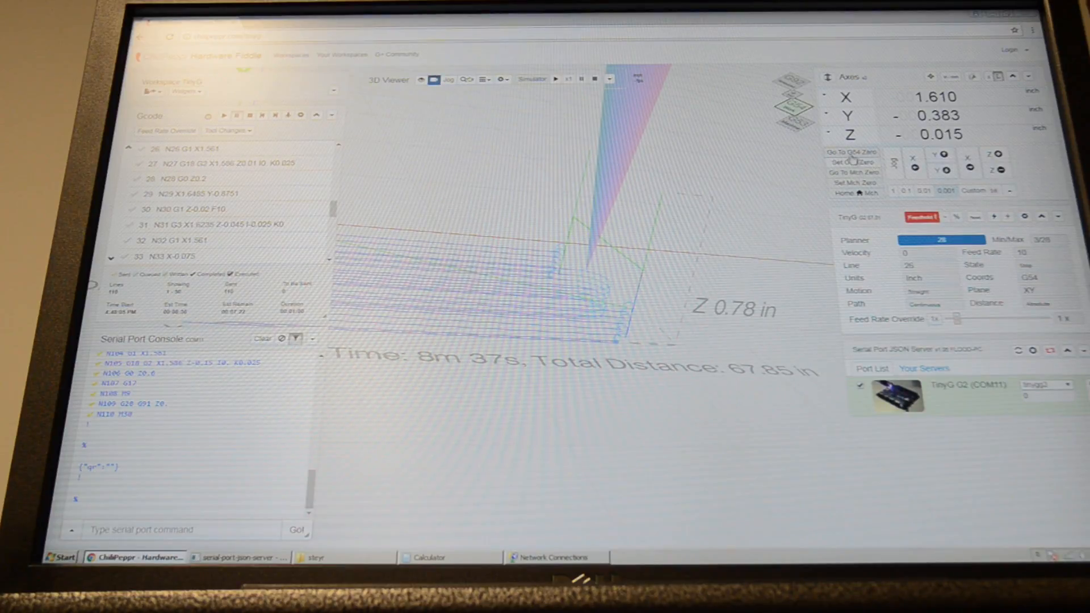
{"action": "mouse_move", "coordinate": [851, 151]}
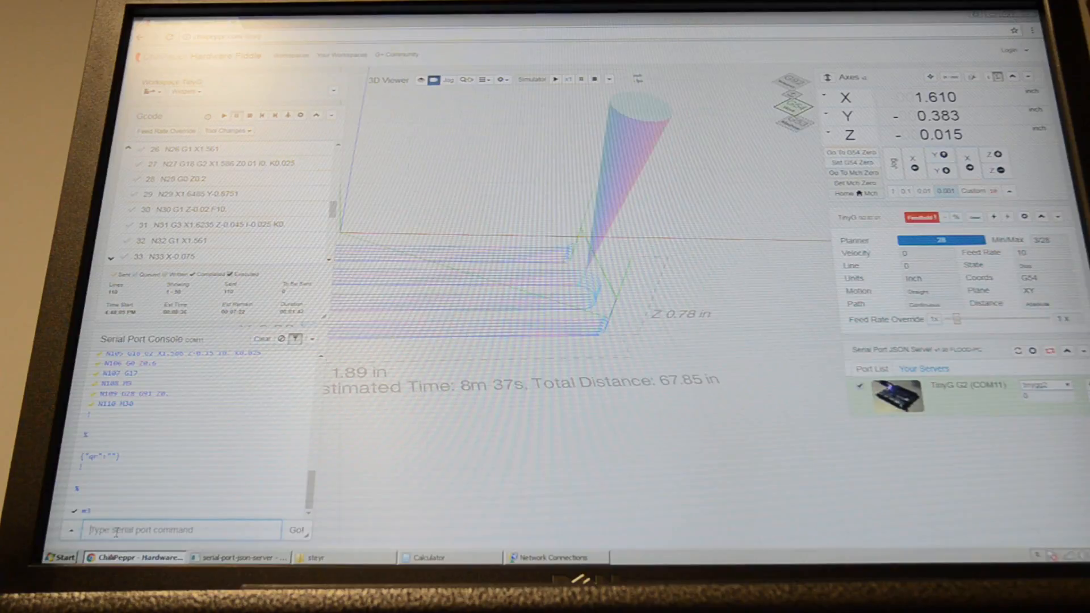
Send the manual spindle-off command through the serial port console
{"action": "type", "text": "md"}
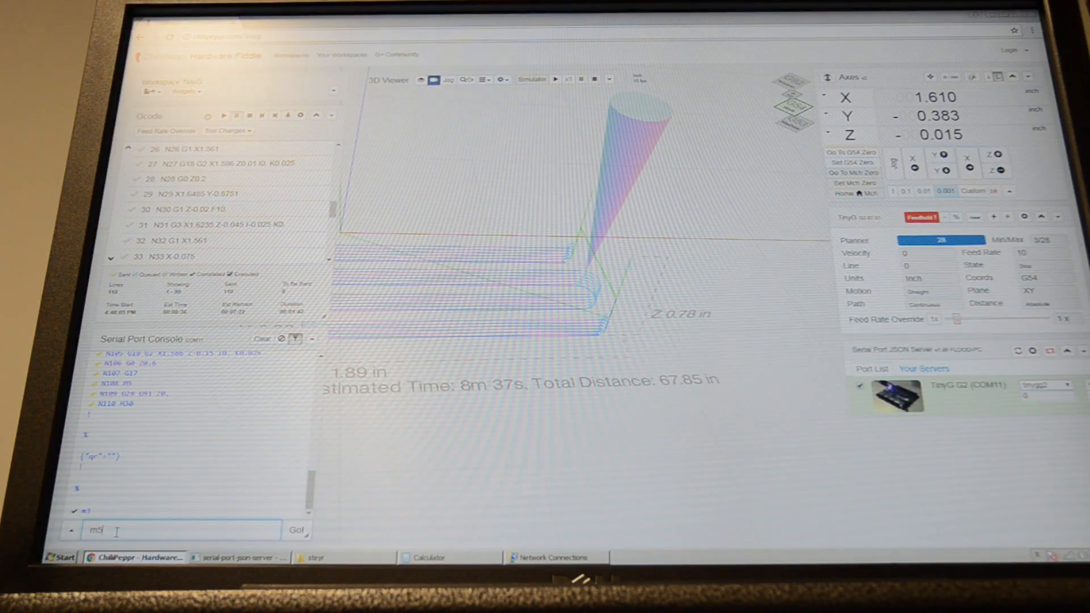
{"action": "left_click", "coordinate": [297, 531]}
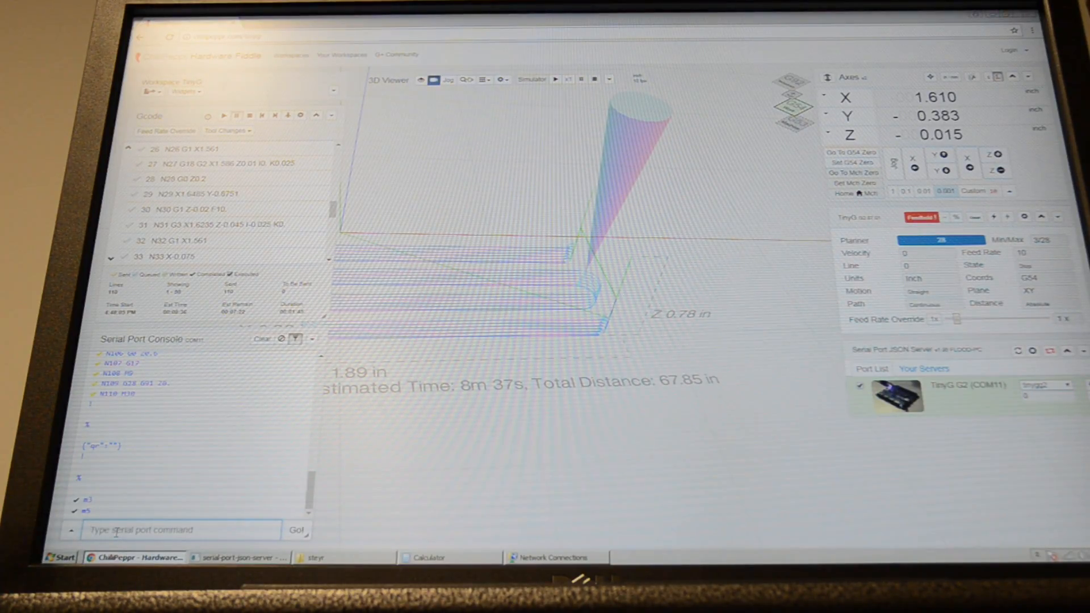